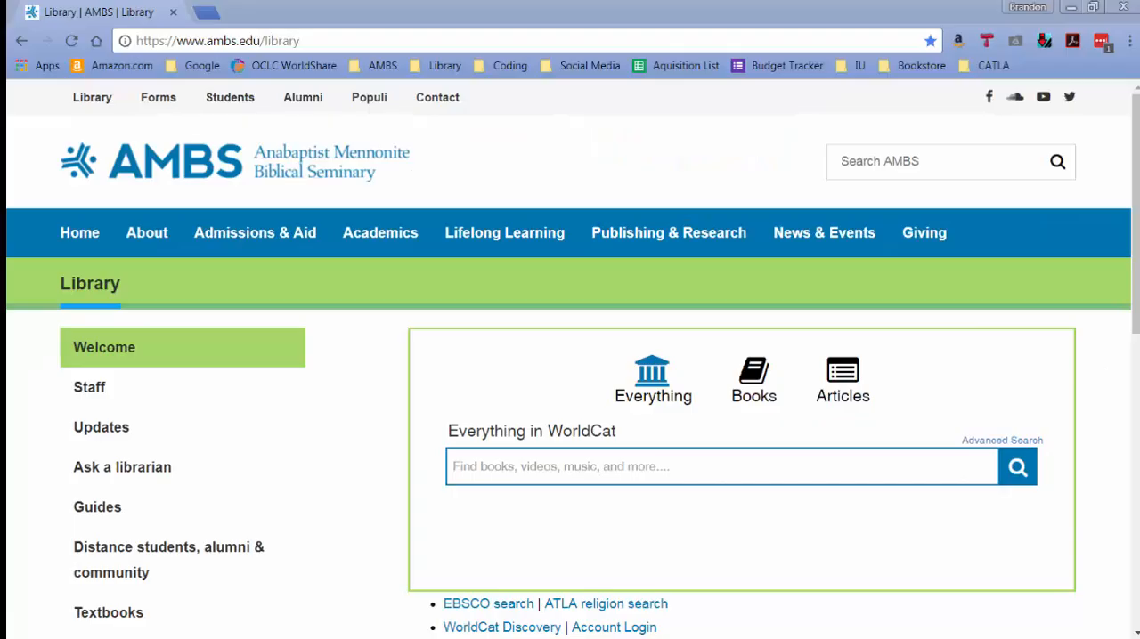
# Search WorldCat from the AMBS Library site for 'how to think theologically'.
pyautogui.click(217, 41)
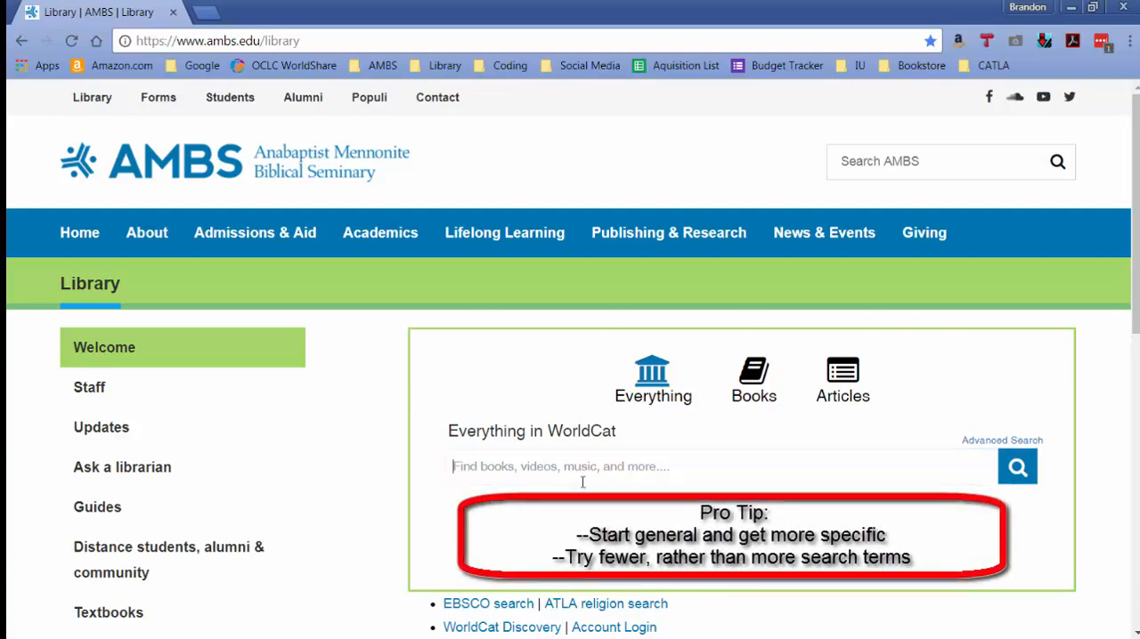
pyautogui.write('how to think theologically')
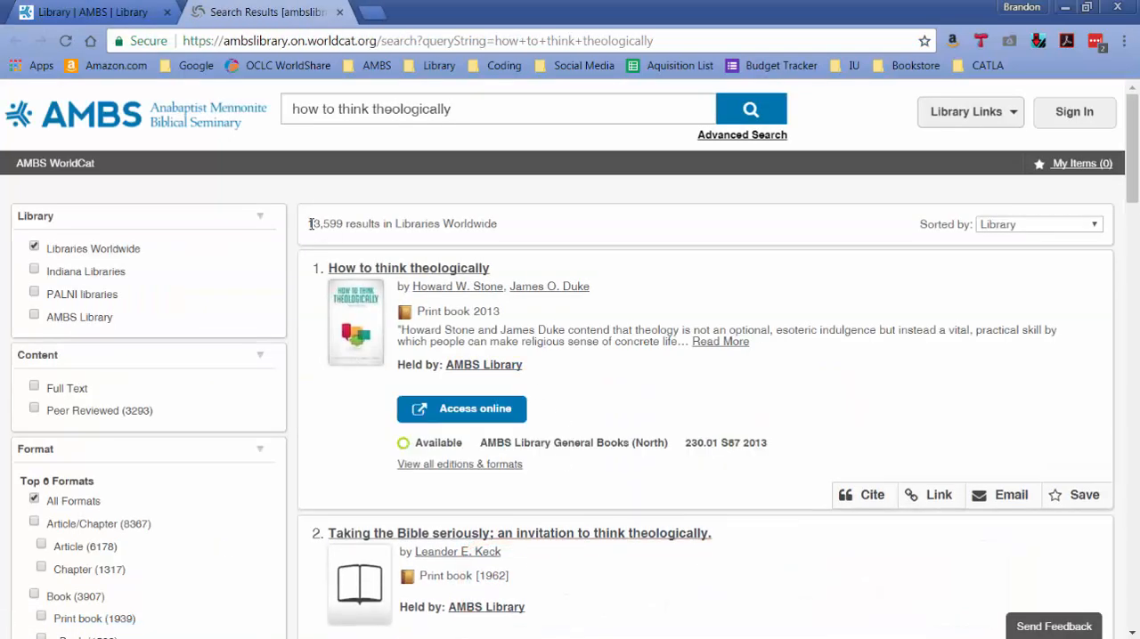
pyautogui.doubleClick(324, 224)
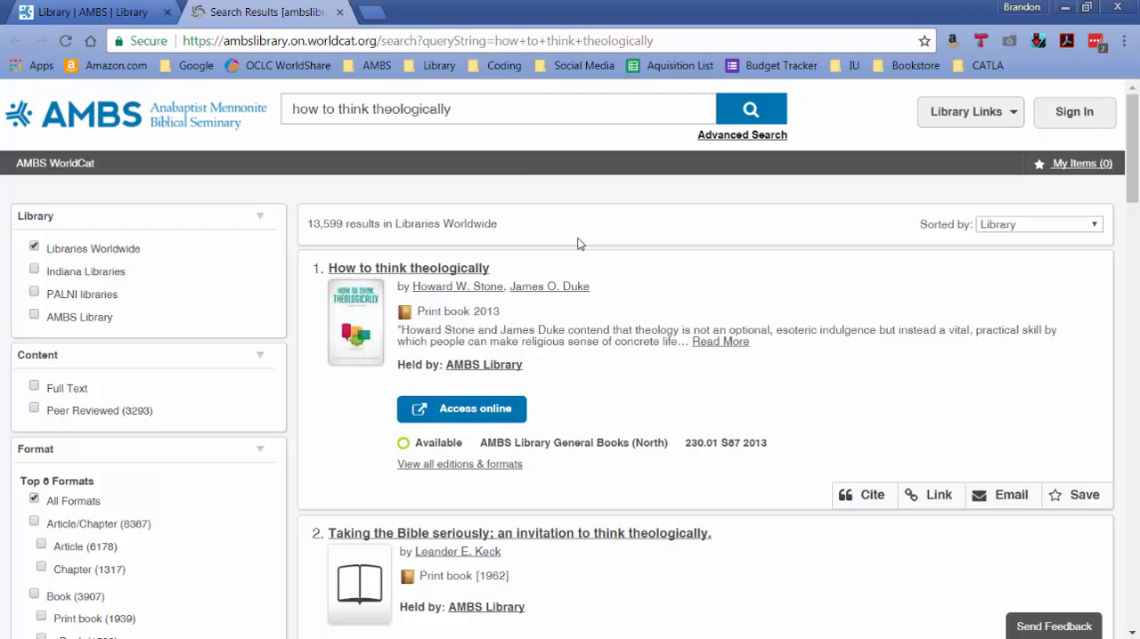
pyautogui.moveTo(1005, 234)
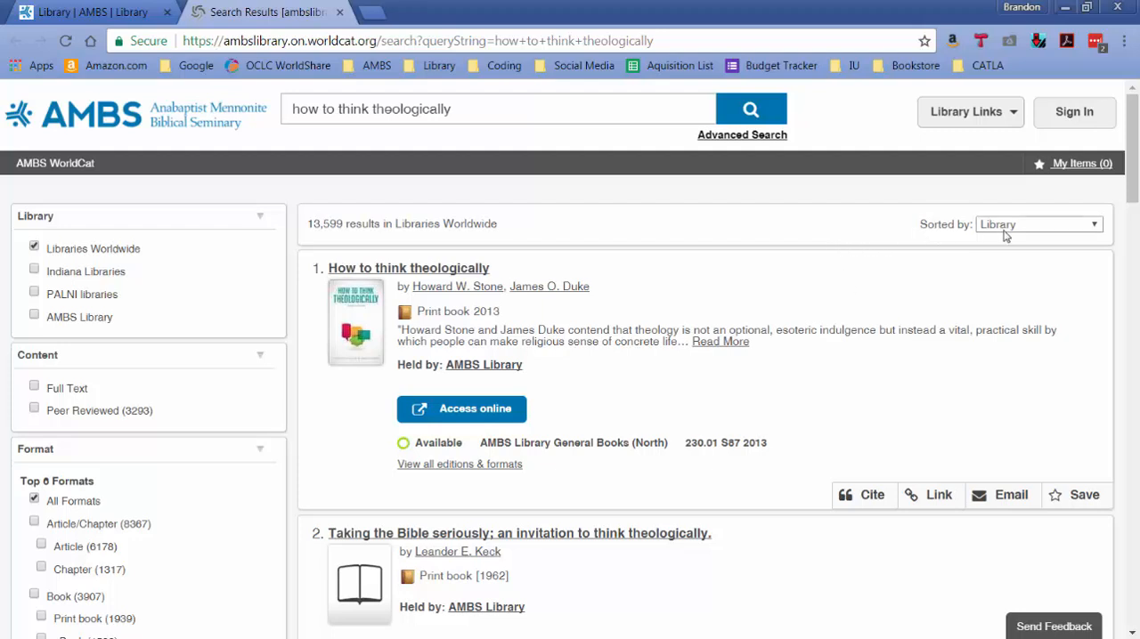
pyautogui.click(1038, 223)
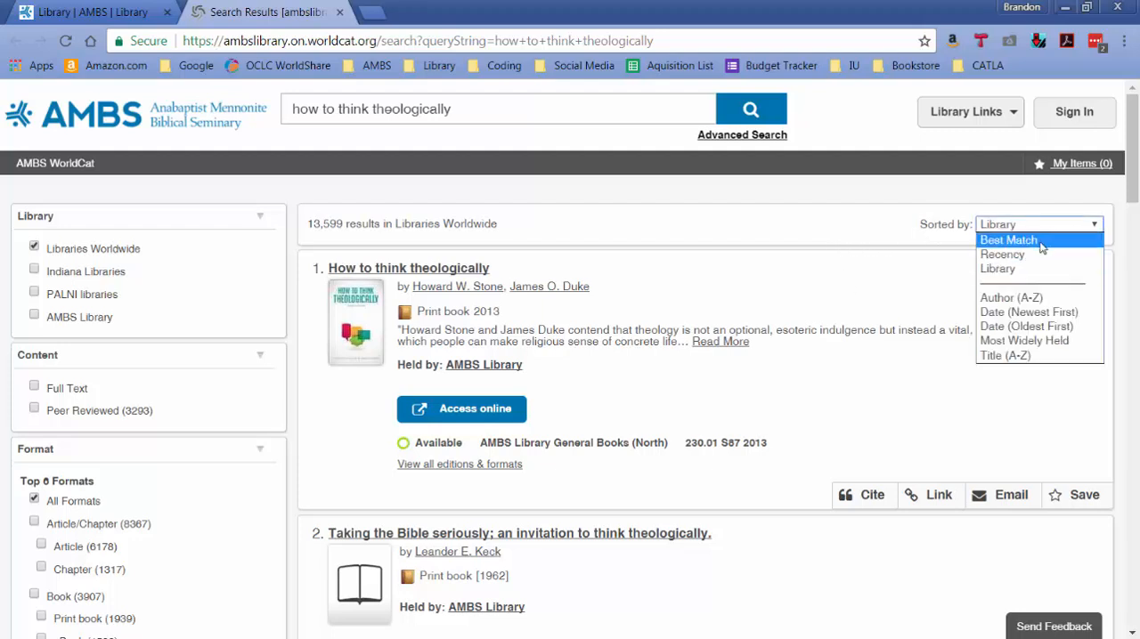
pyautogui.click(872, 276)
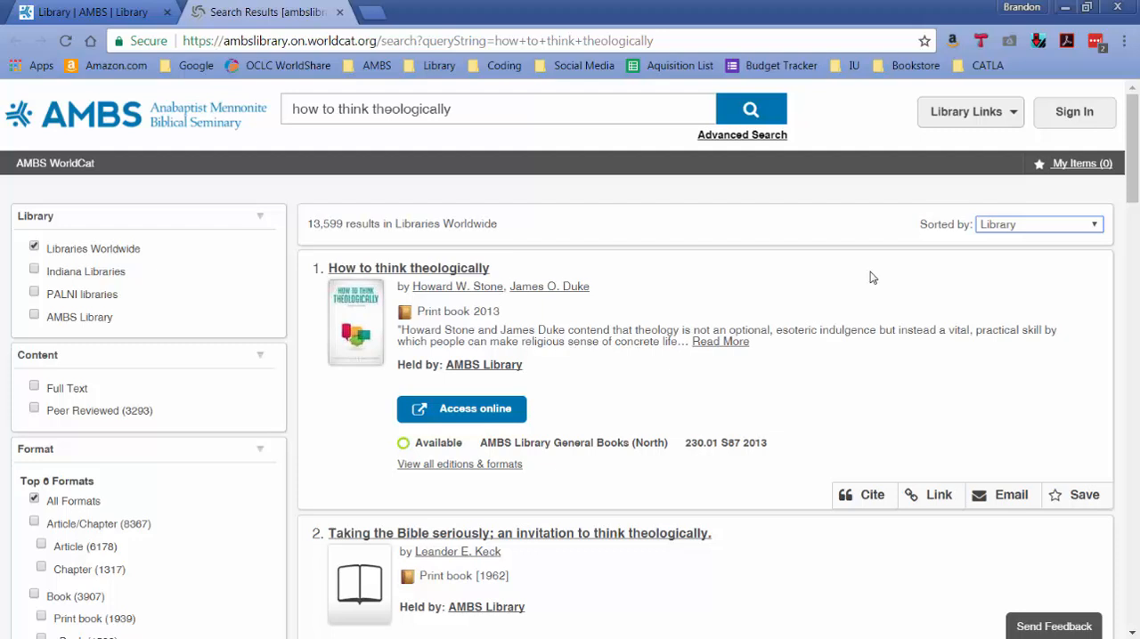
pyautogui.scroll(-3)
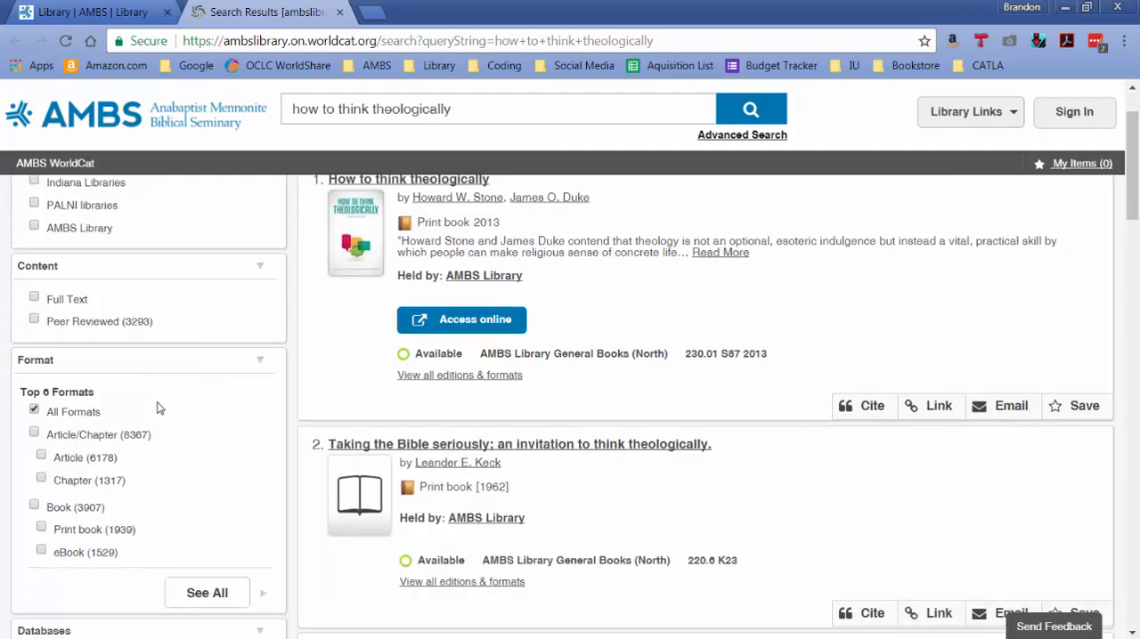
pyautogui.moveTo(76, 525)
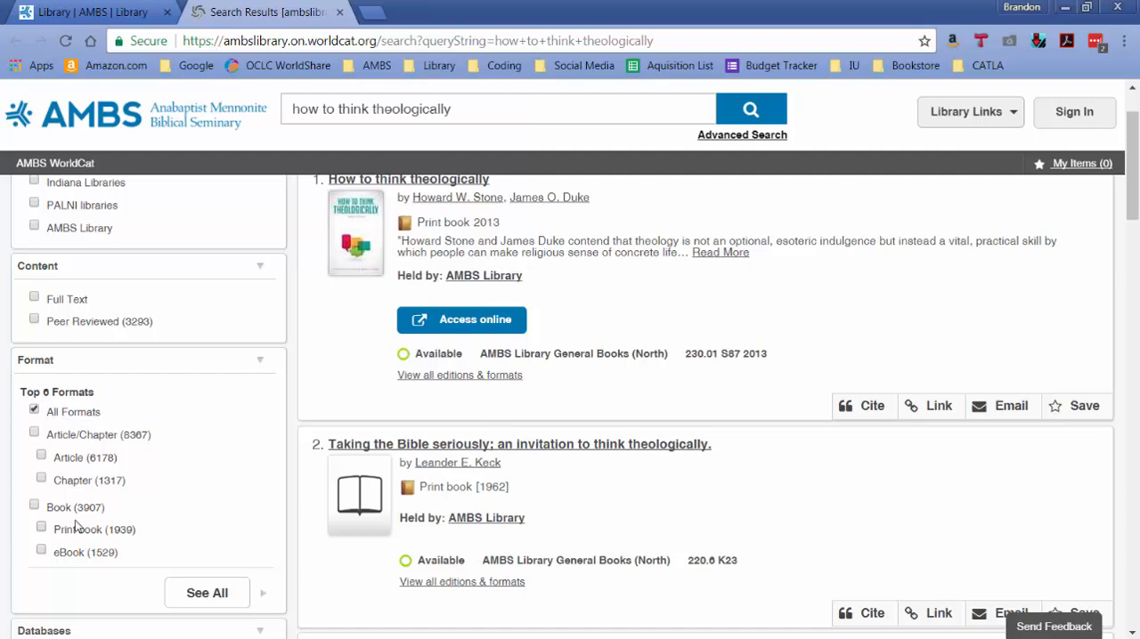
pyautogui.moveTo(41, 552)
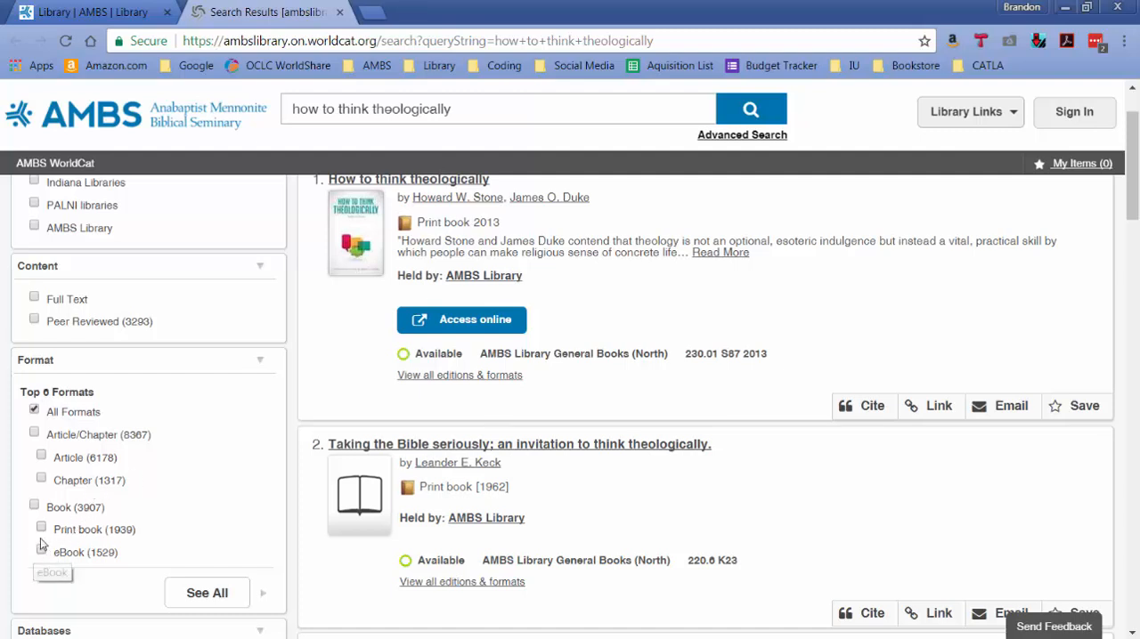
pyautogui.scroll(3)
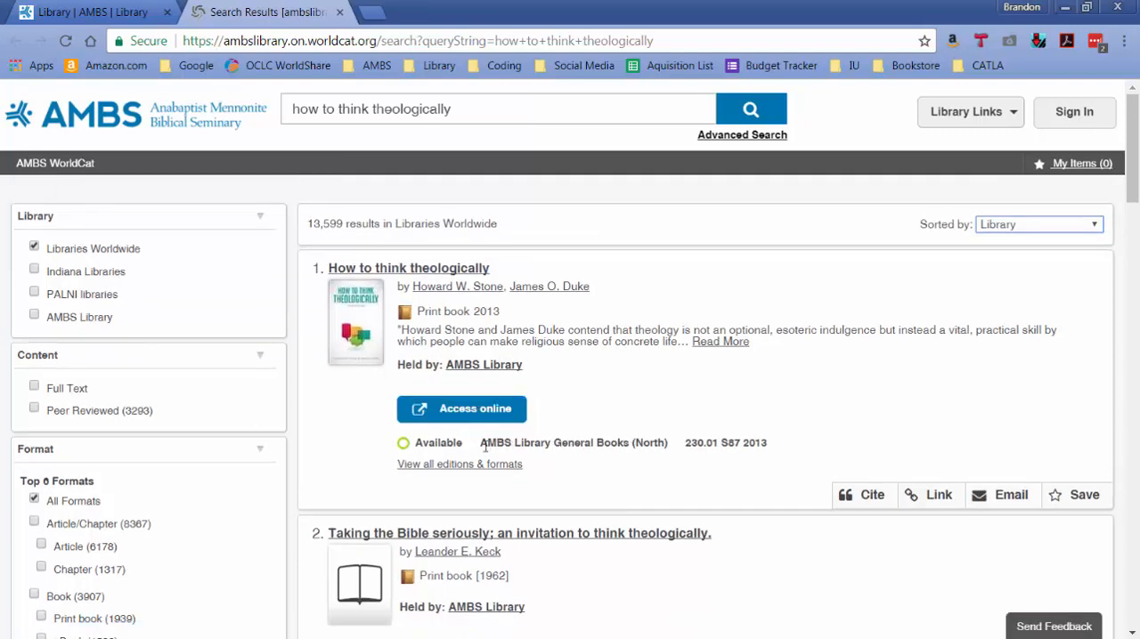
pyautogui.doubleClick(534, 442)
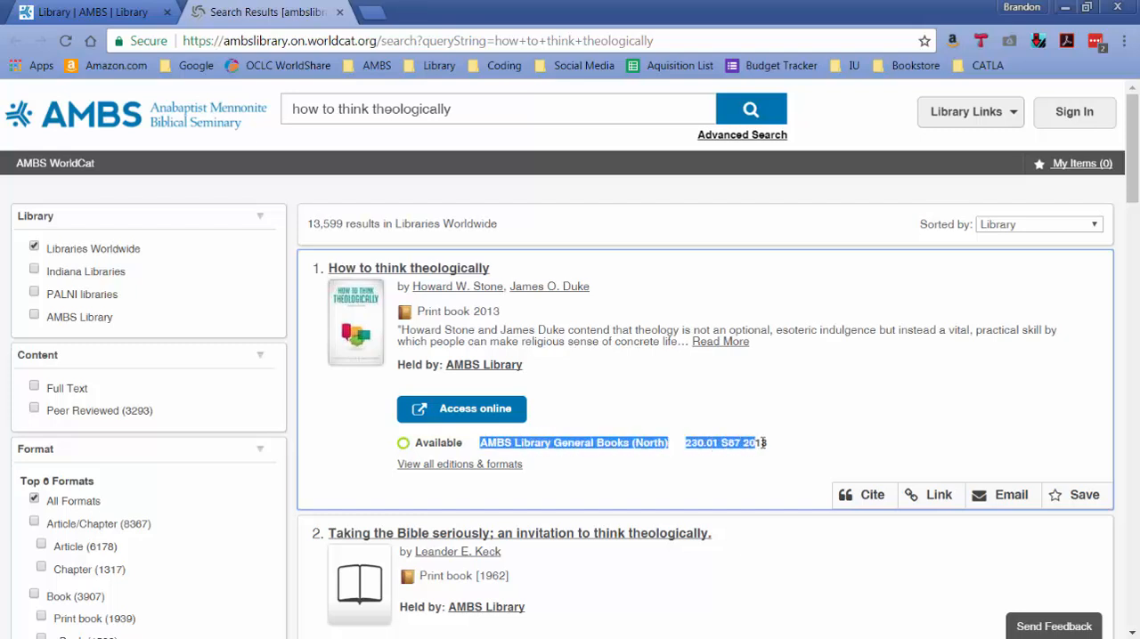
pyautogui.moveTo(776, 450)
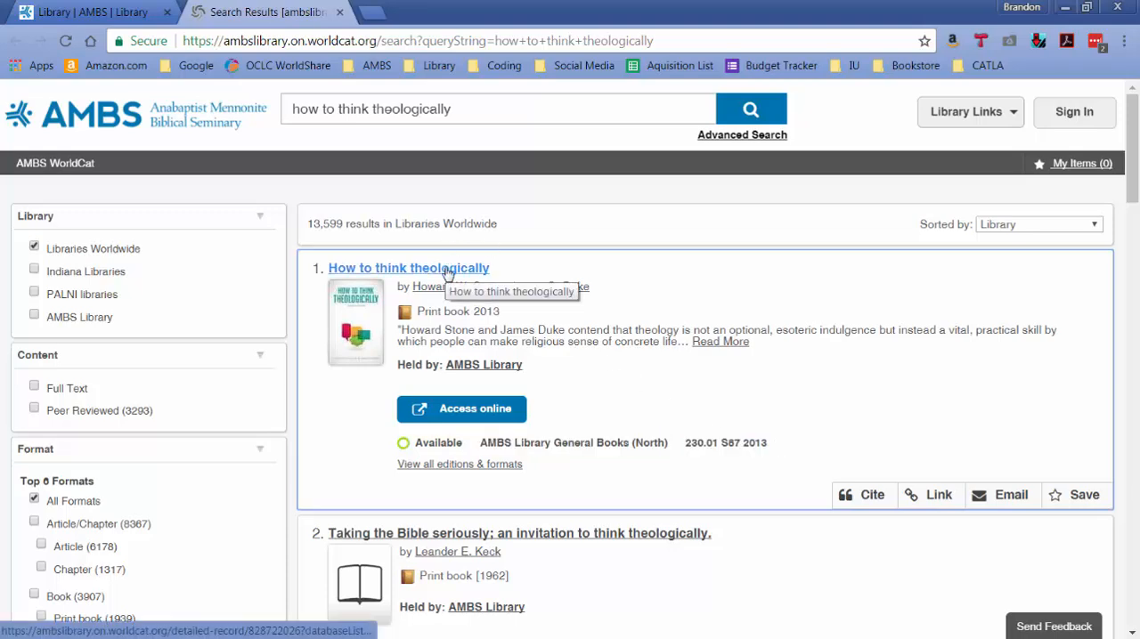
# Open the How to think theologically record, scroll its description and expand Availability.
pyautogui.click(409, 268)
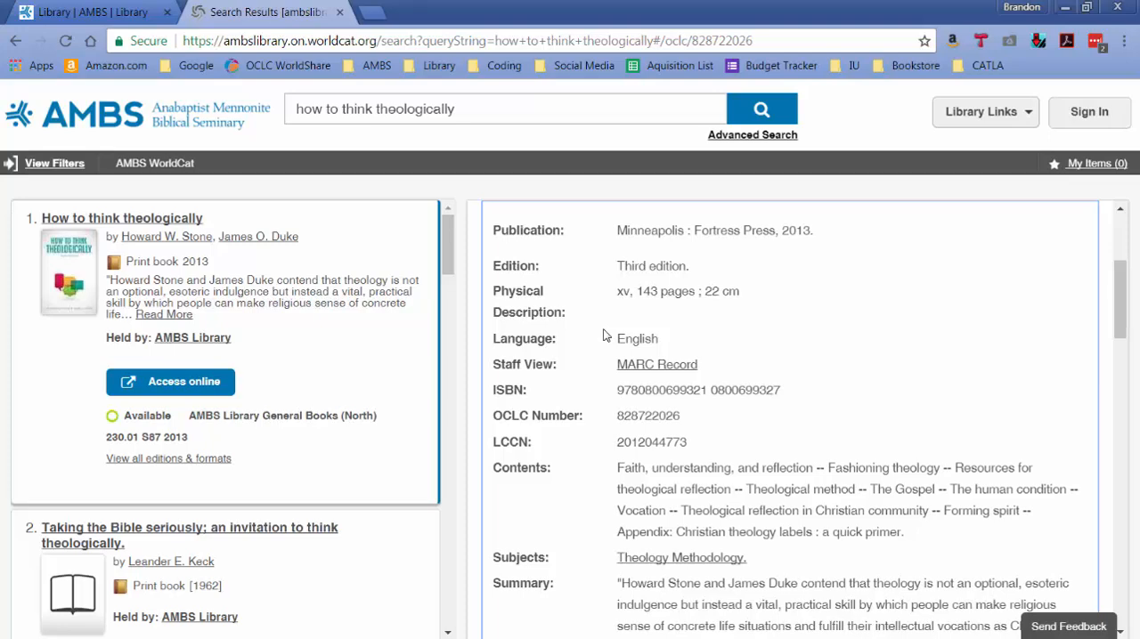
pyautogui.moveTo(901, 524)
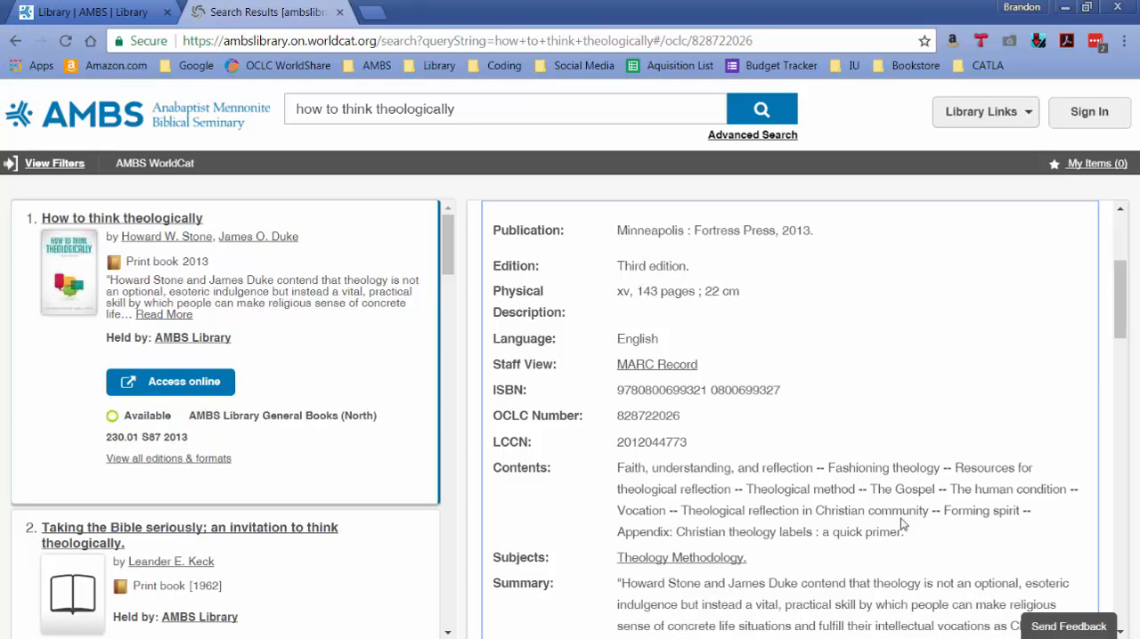
pyautogui.scroll(-3)
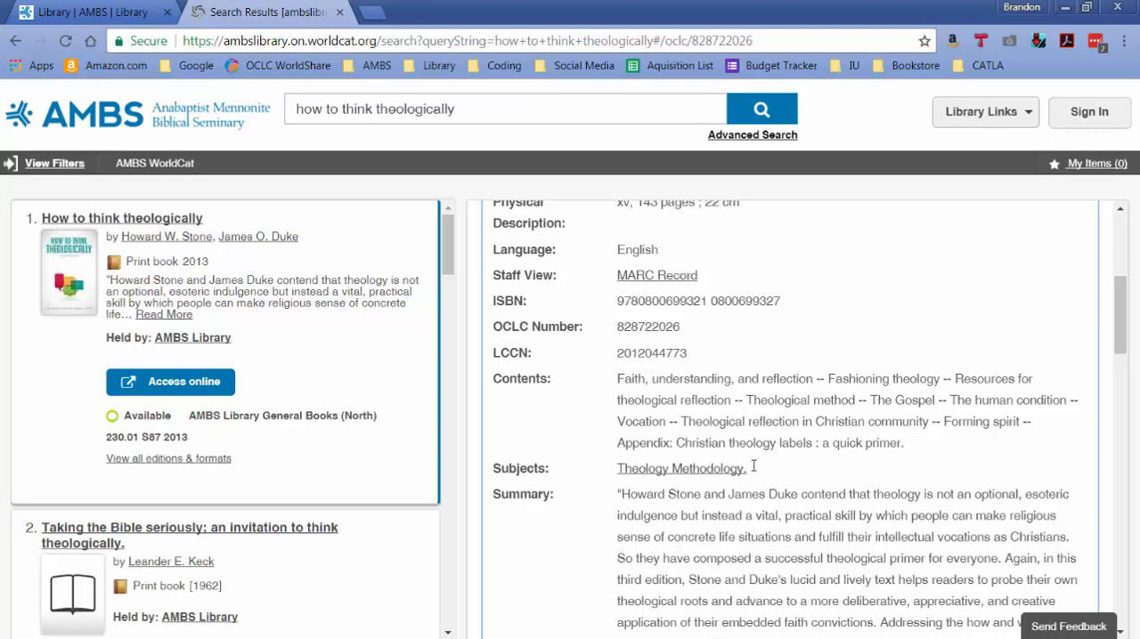
pyautogui.doubleClick(679, 468)
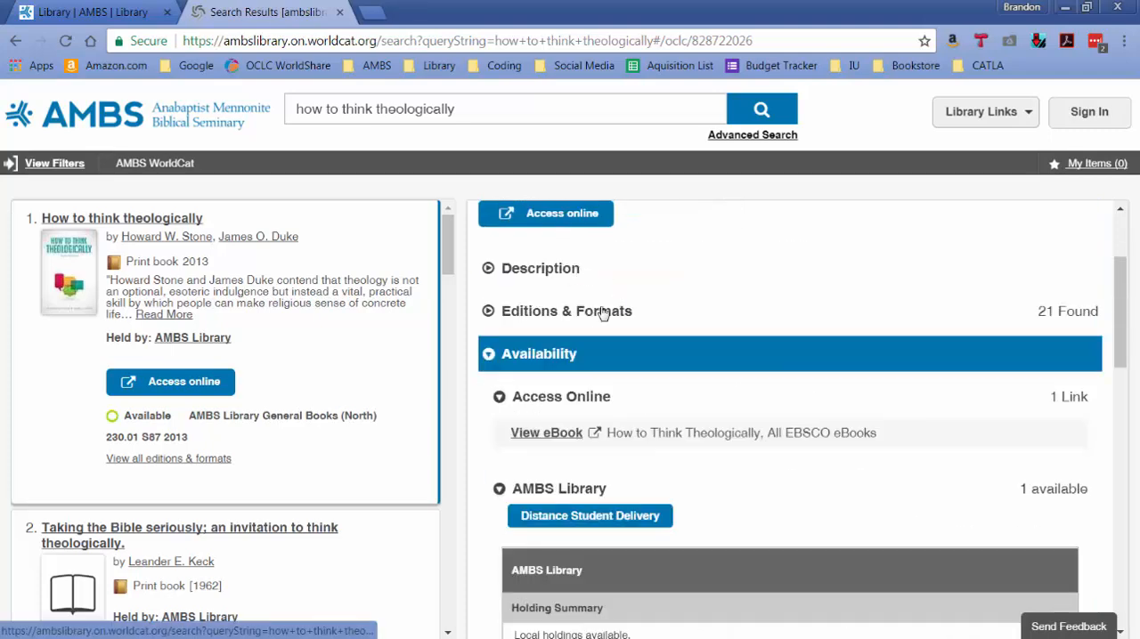
pyautogui.moveTo(574, 325)
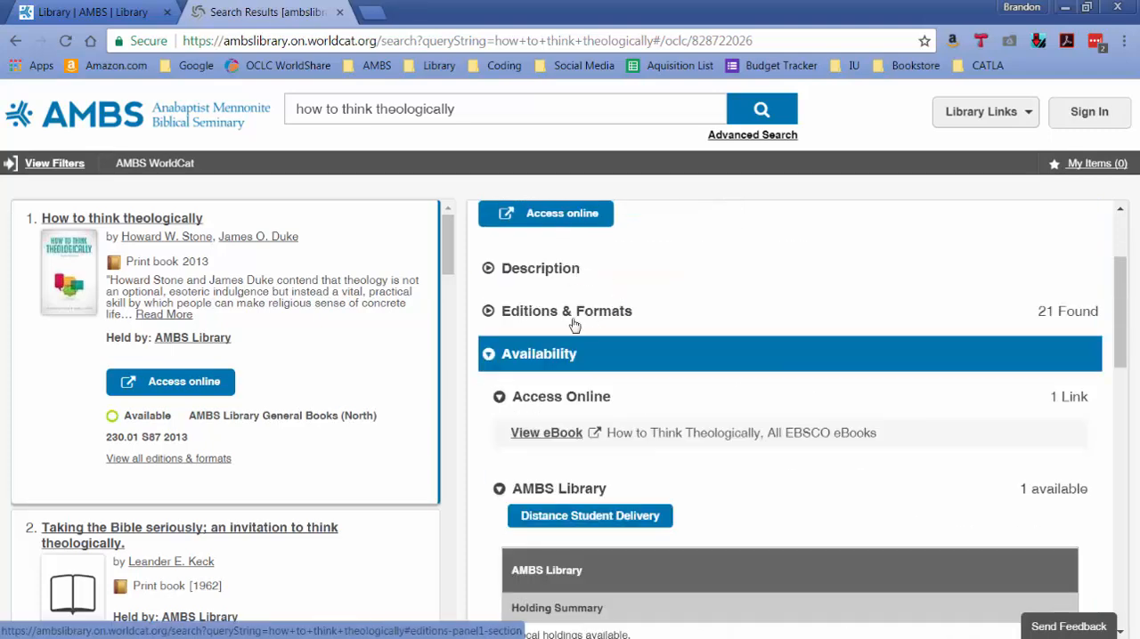
pyautogui.click(567, 311)
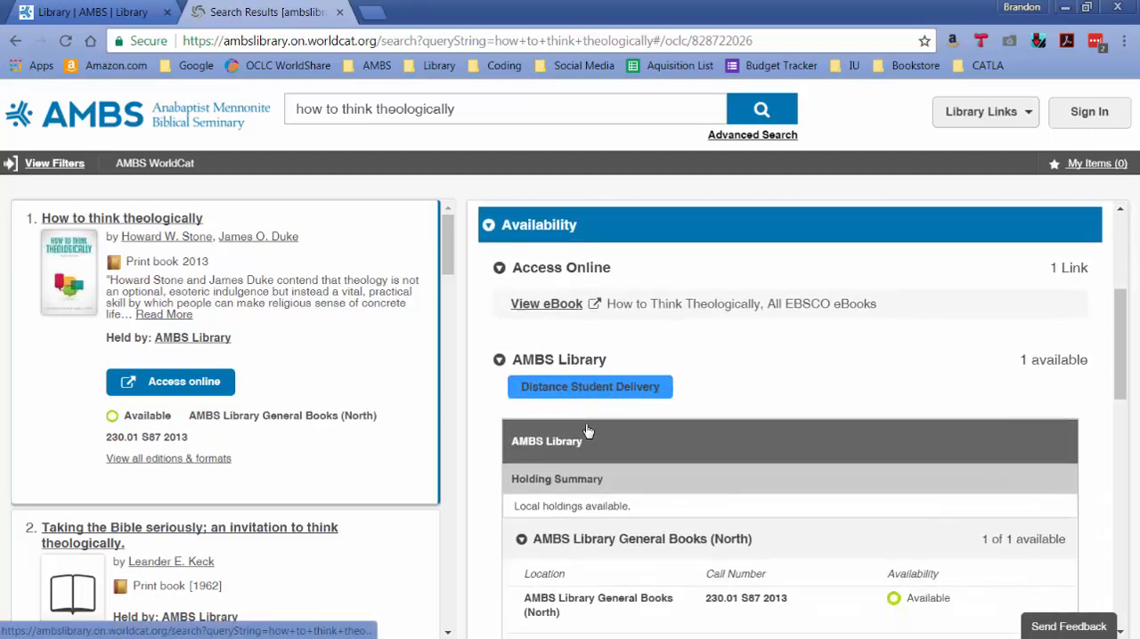
pyautogui.scroll(-3)
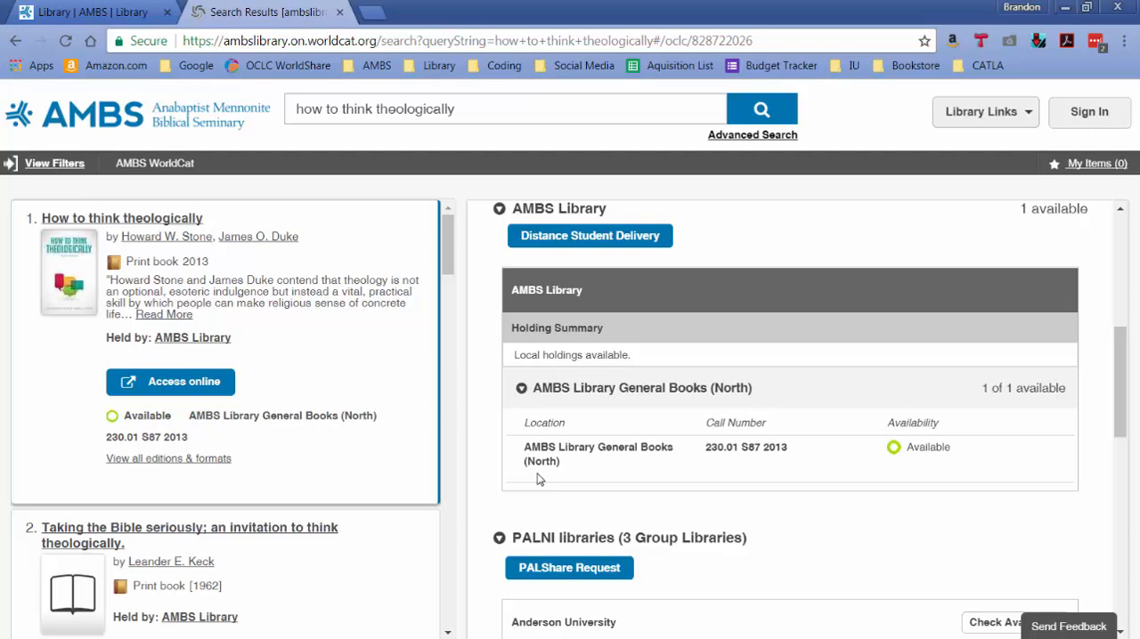
pyautogui.moveTo(942, 460)
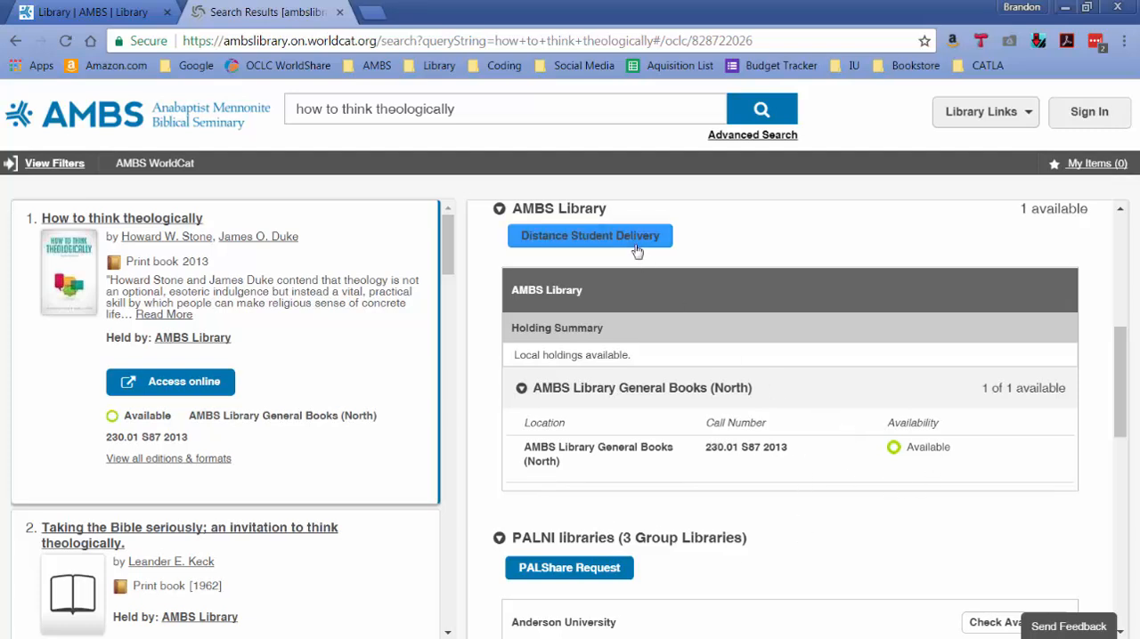
pyautogui.moveTo(751, 341)
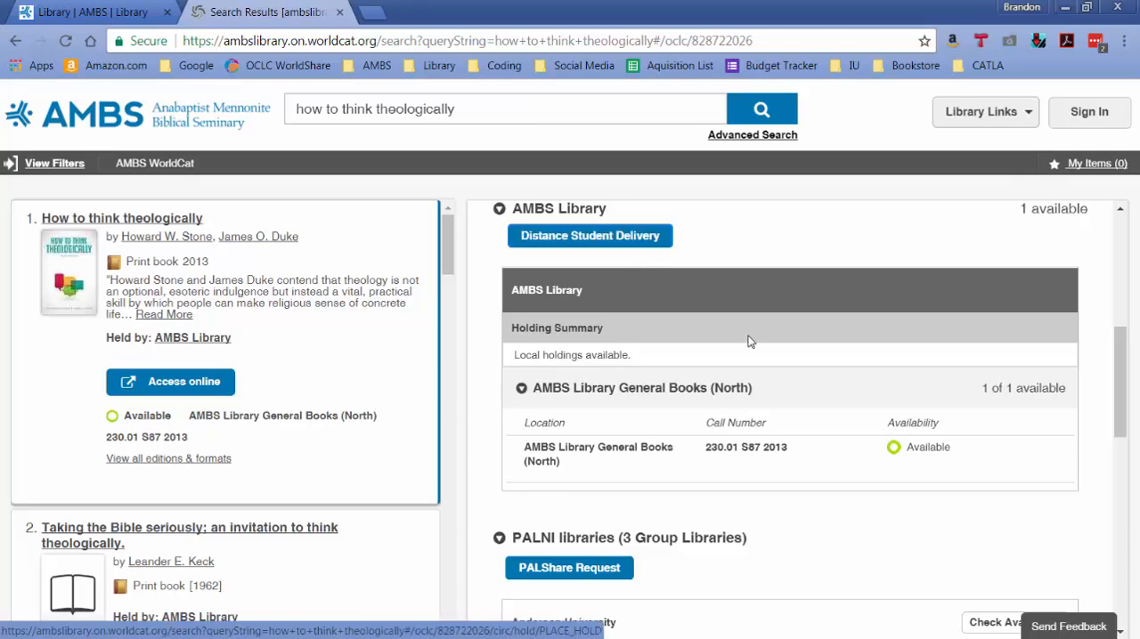
pyautogui.scroll(-3)
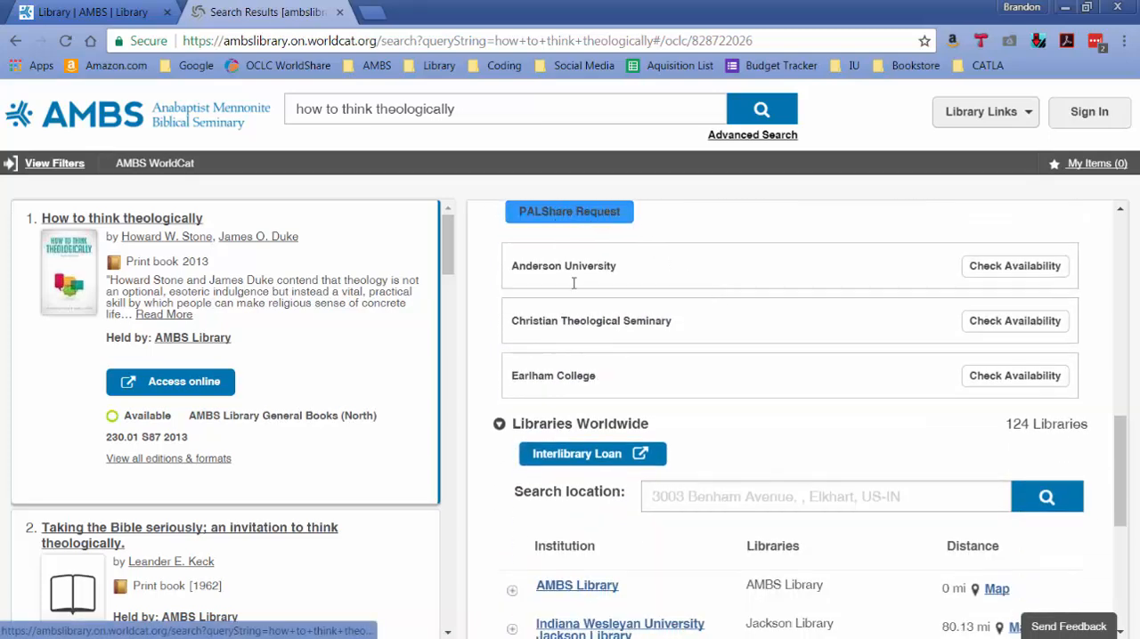